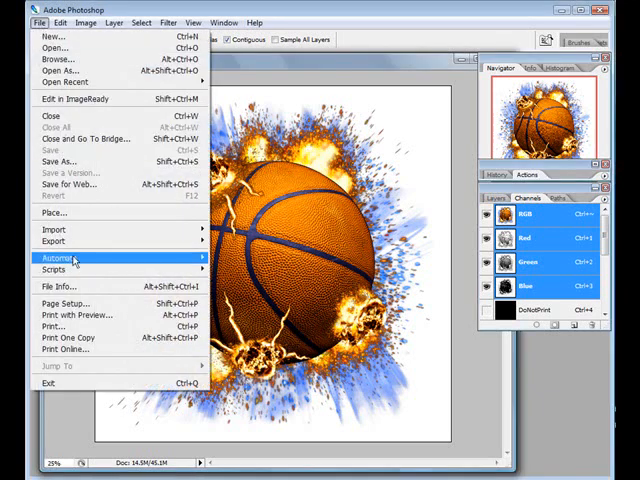
pyautogui.moveTo(44, 326)
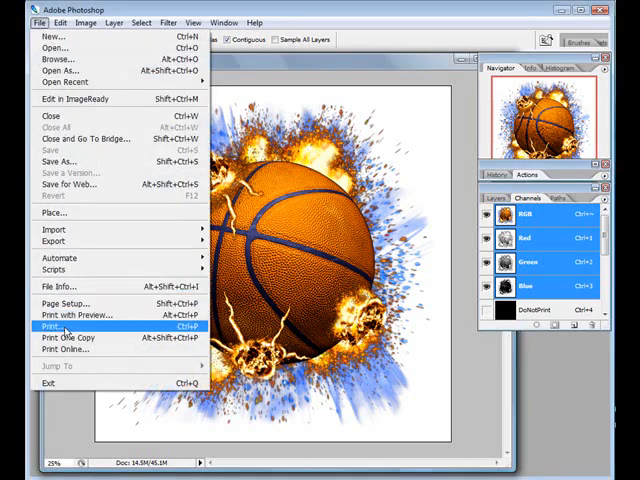
# Start printing the basketball artwork past the clipping warning and choose MultiRIP Stylus Pro 4800 as printer.
pyautogui.click(48, 324)
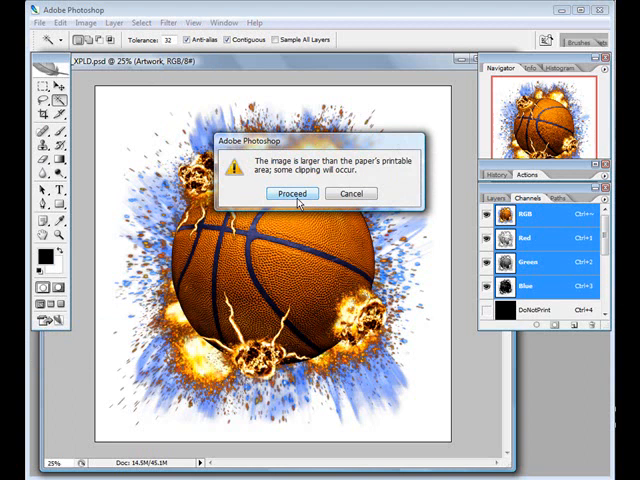
pyautogui.click(292, 192)
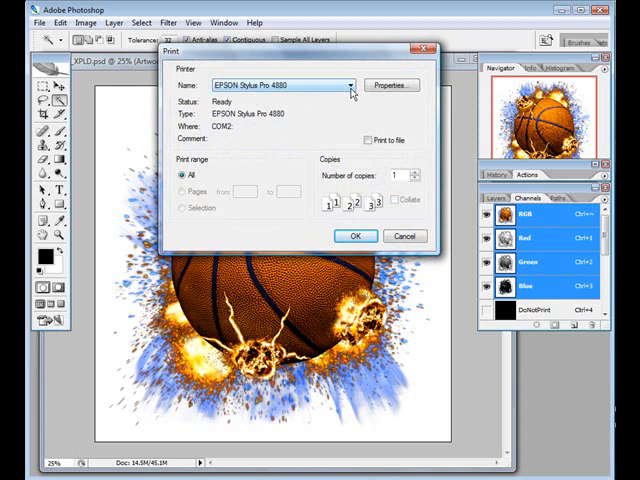
pyautogui.click(348, 84)
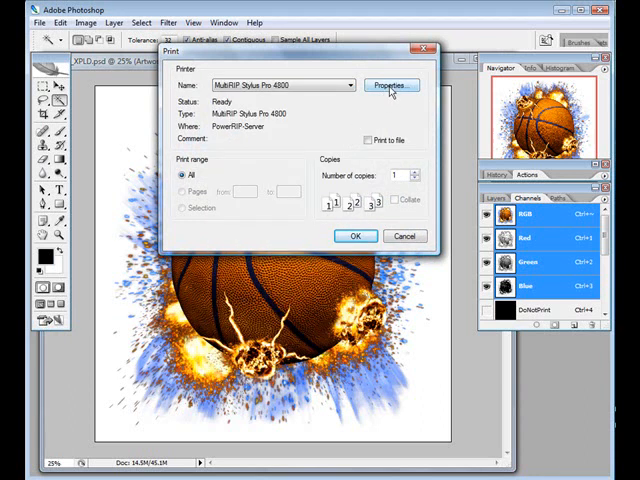
# In the printer's Paper/Quality properties, set Paper Source to Roll Paper Auto Cut.
pyautogui.click(390, 84)
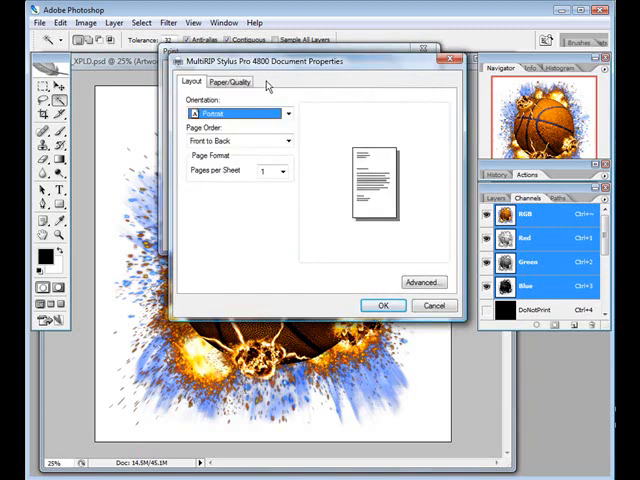
pyautogui.click(228, 80)
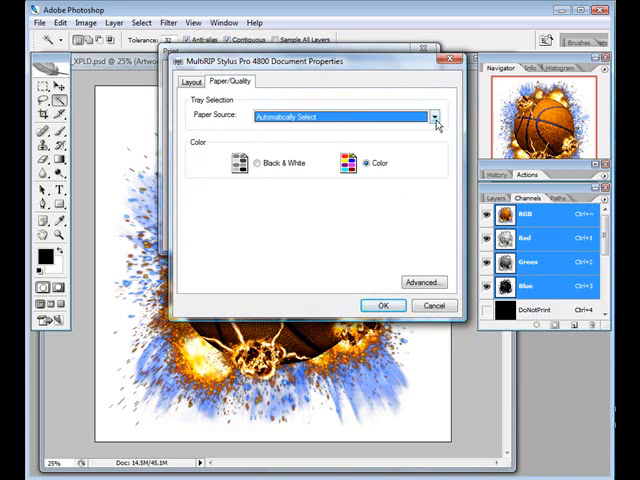
pyautogui.click(434, 116)
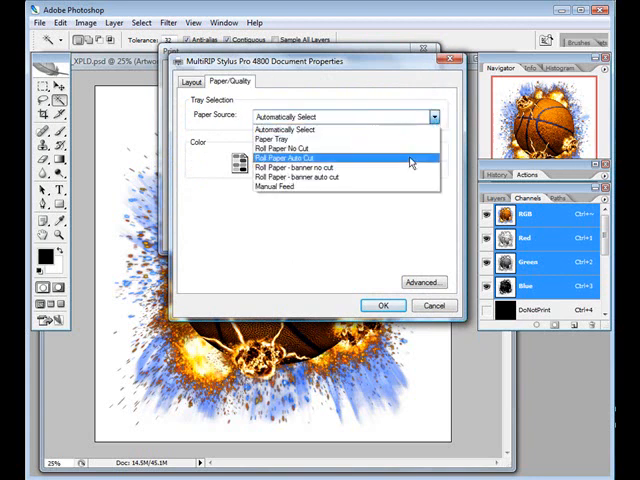
pyautogui.click(284, 158)
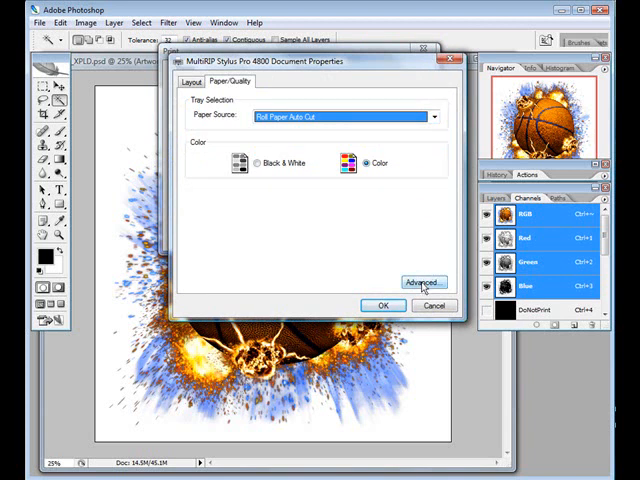
# In the Advanced settings, change Paper Size from Letter to PostScript Custom Page Size.
pyautogui.click(420, 282)
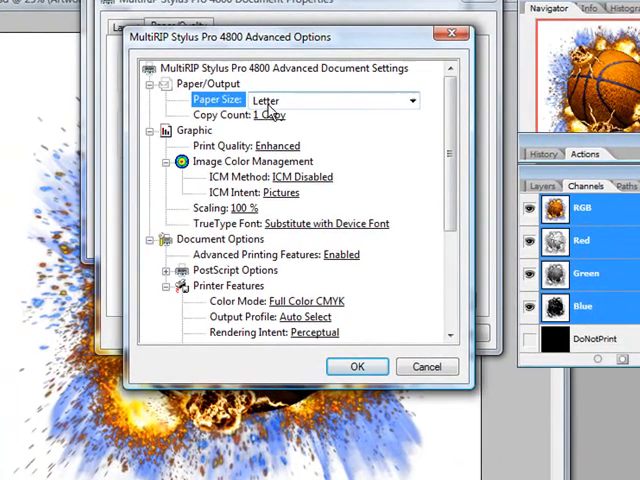
pyautogui.click(410, 100)
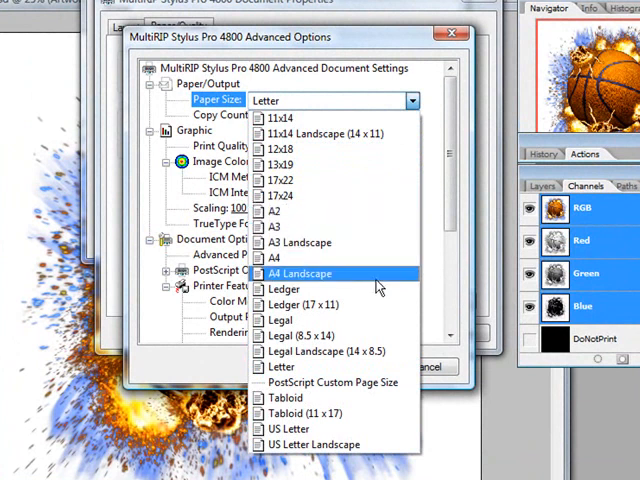
pyautogui.moveTo(364, 382)
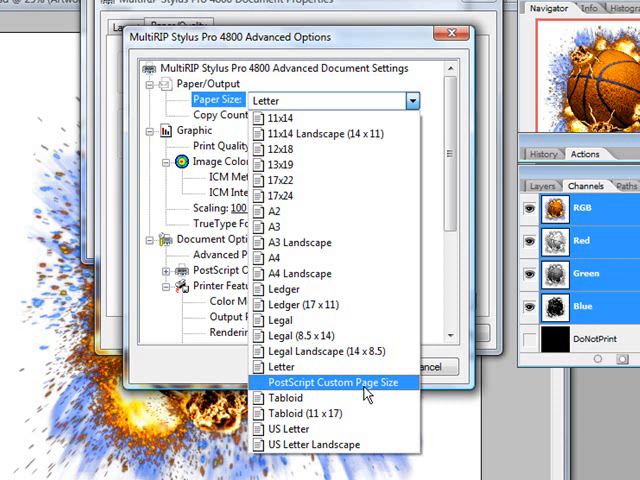
pyautogui.click(336, 382)
pyautogui.write('17')
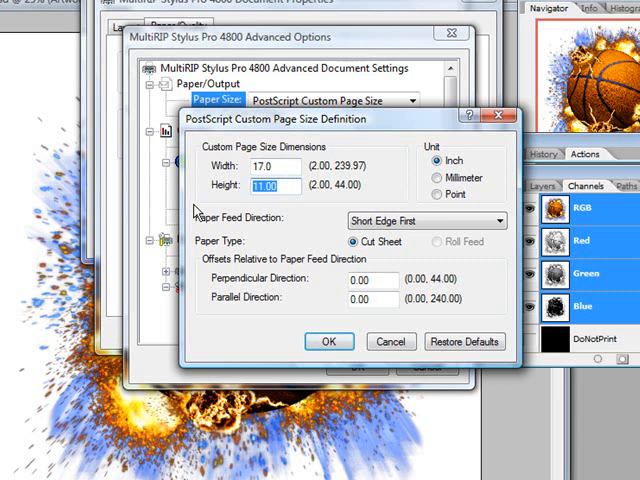
# Make the custom page 17 by 15 inches with Long Edge First paper feed.
pyautogui.write('15')
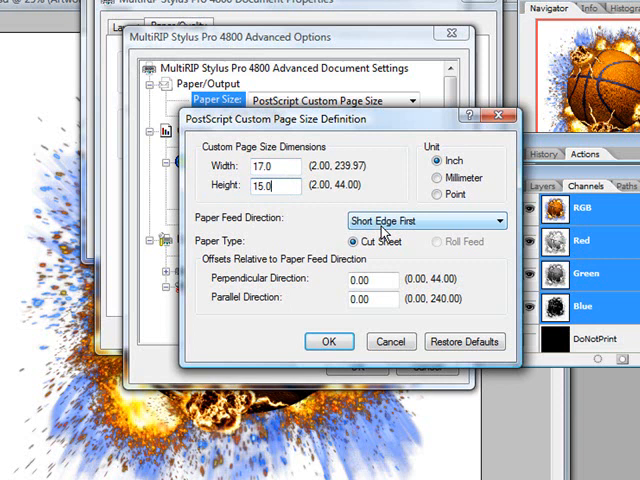
pyautogui.click(428, 220)
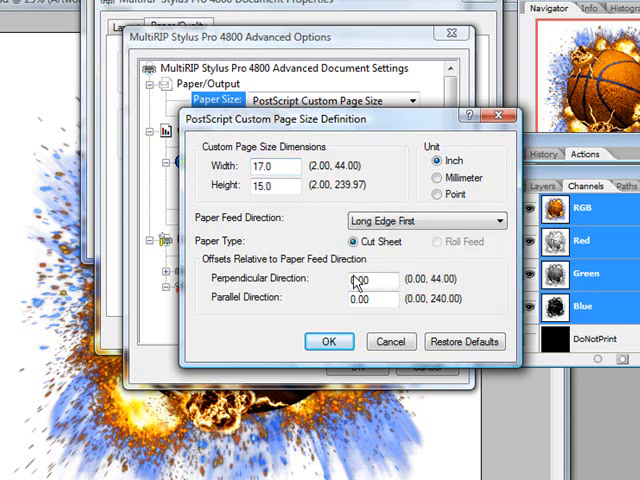
# Confirm the custom page size and bring the Printer Features list into view.
pyautogui.click(328, 340)
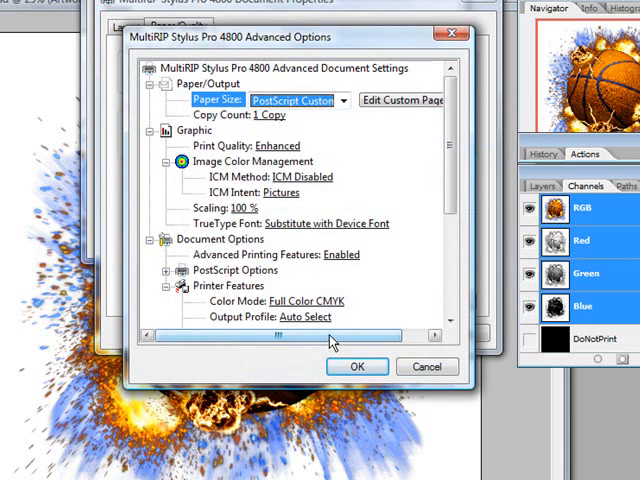
pyautogui.scroll(-3)
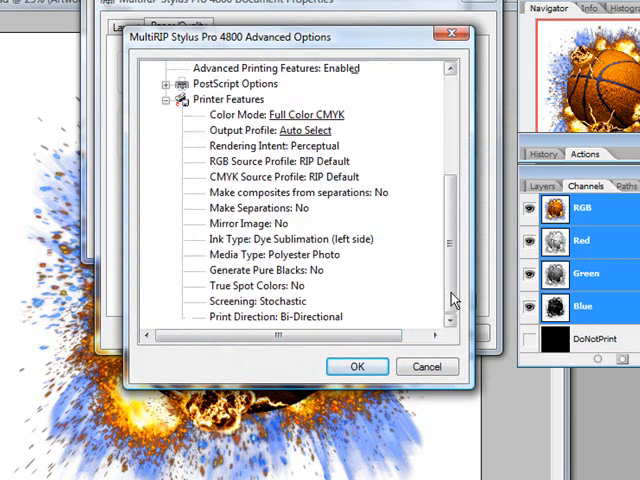